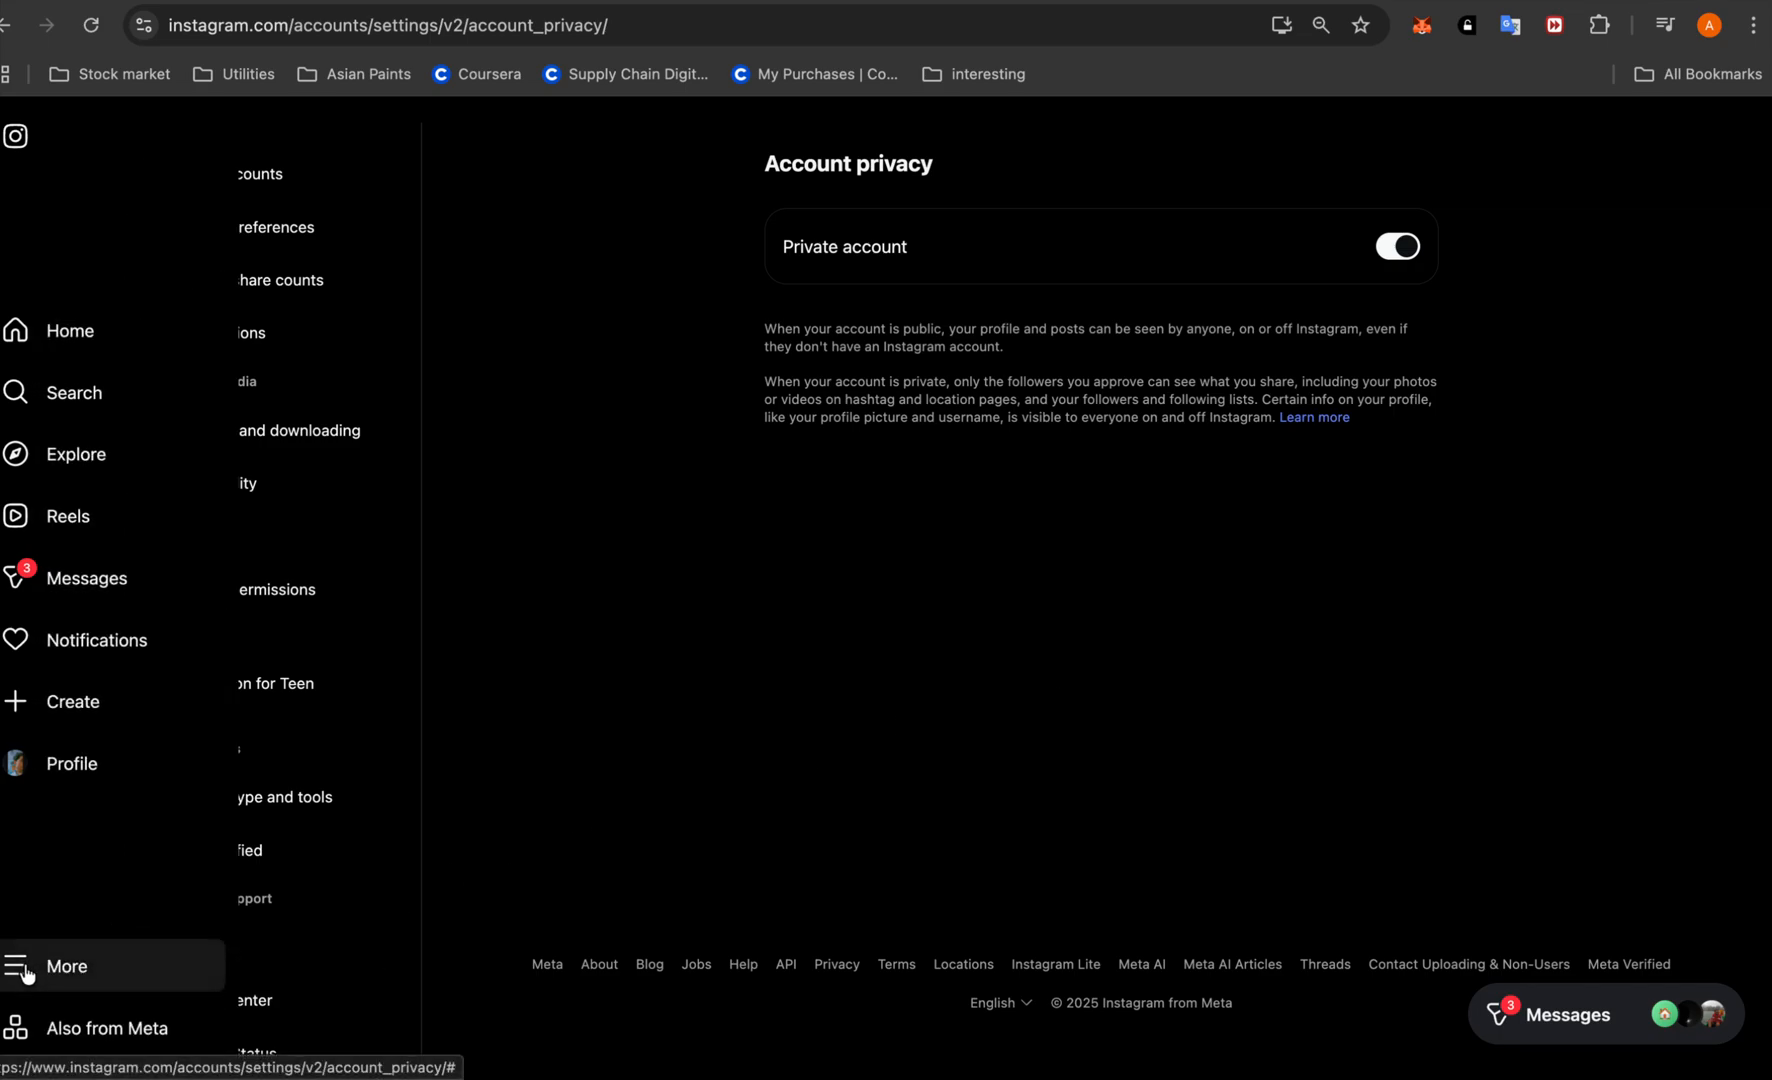
Go from Instagram's privacy settings to Meta's Privacy Center home page
click(64, 966)
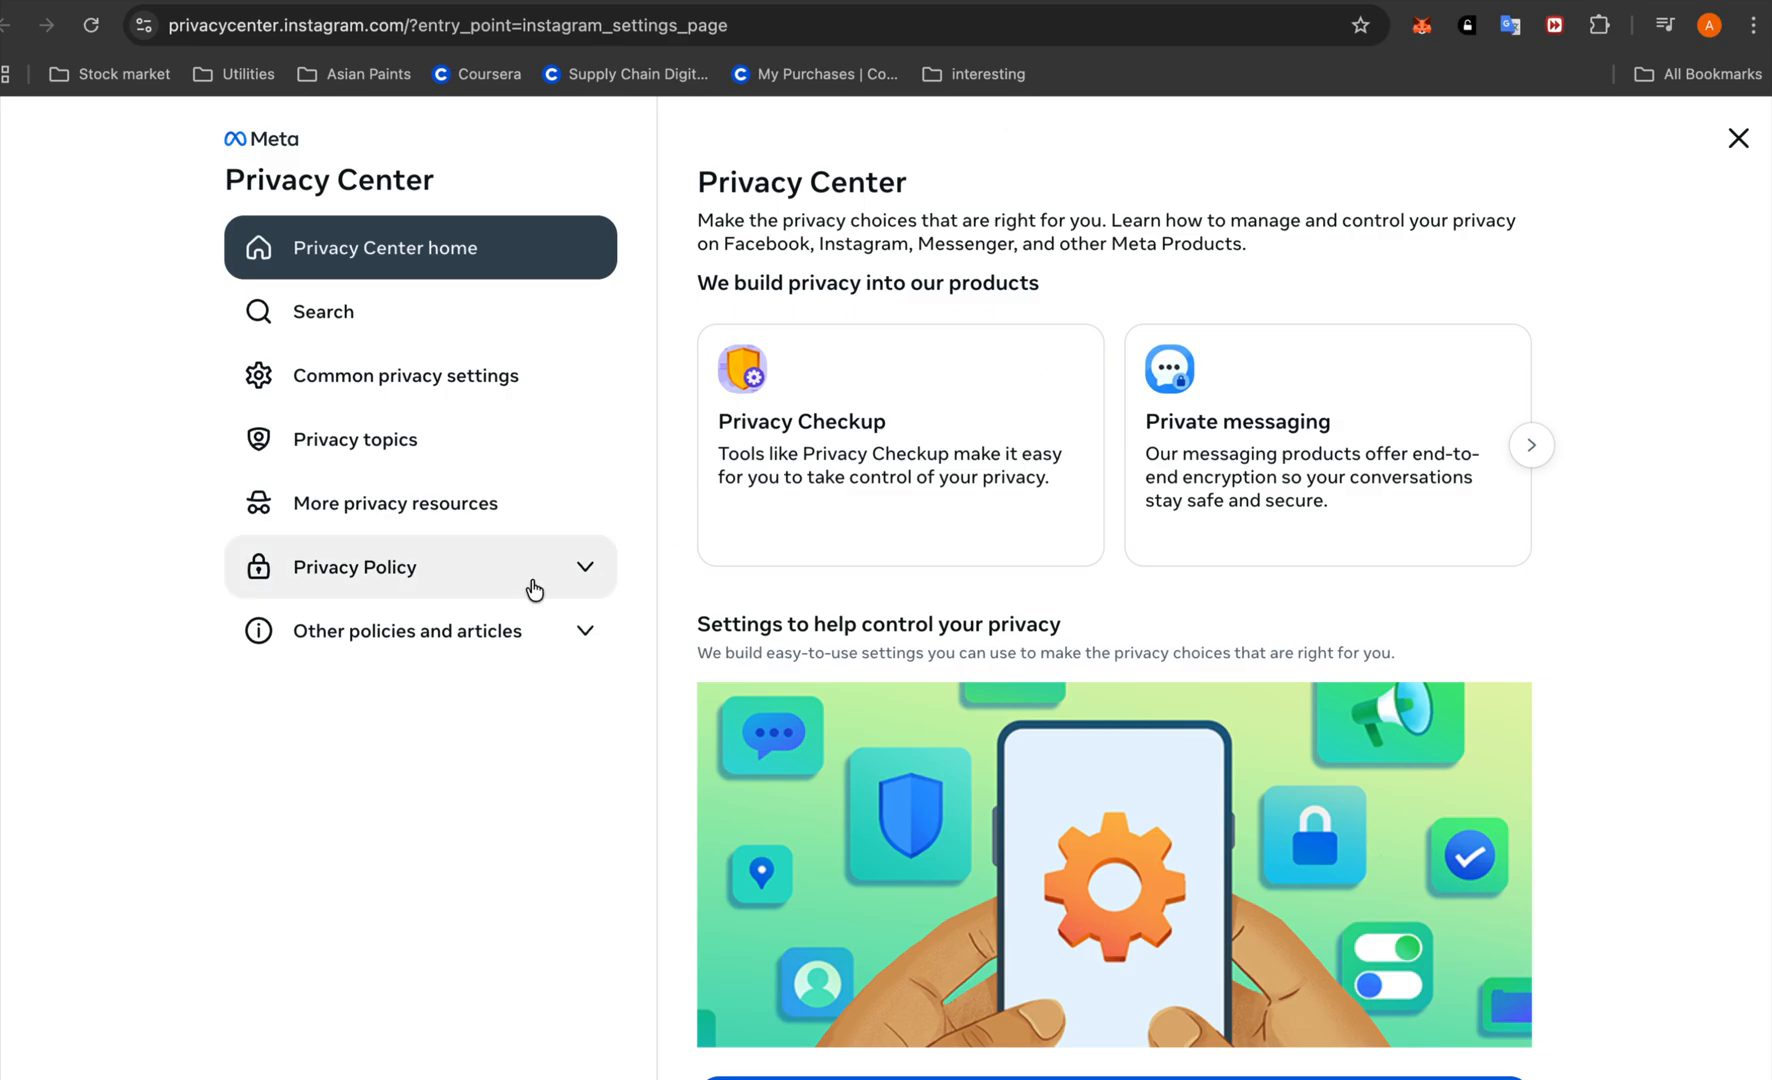
Expand 'Other policies and articles' and read the generative AI information-use article down to 'Privacy and generative AI'
click(420, 630)
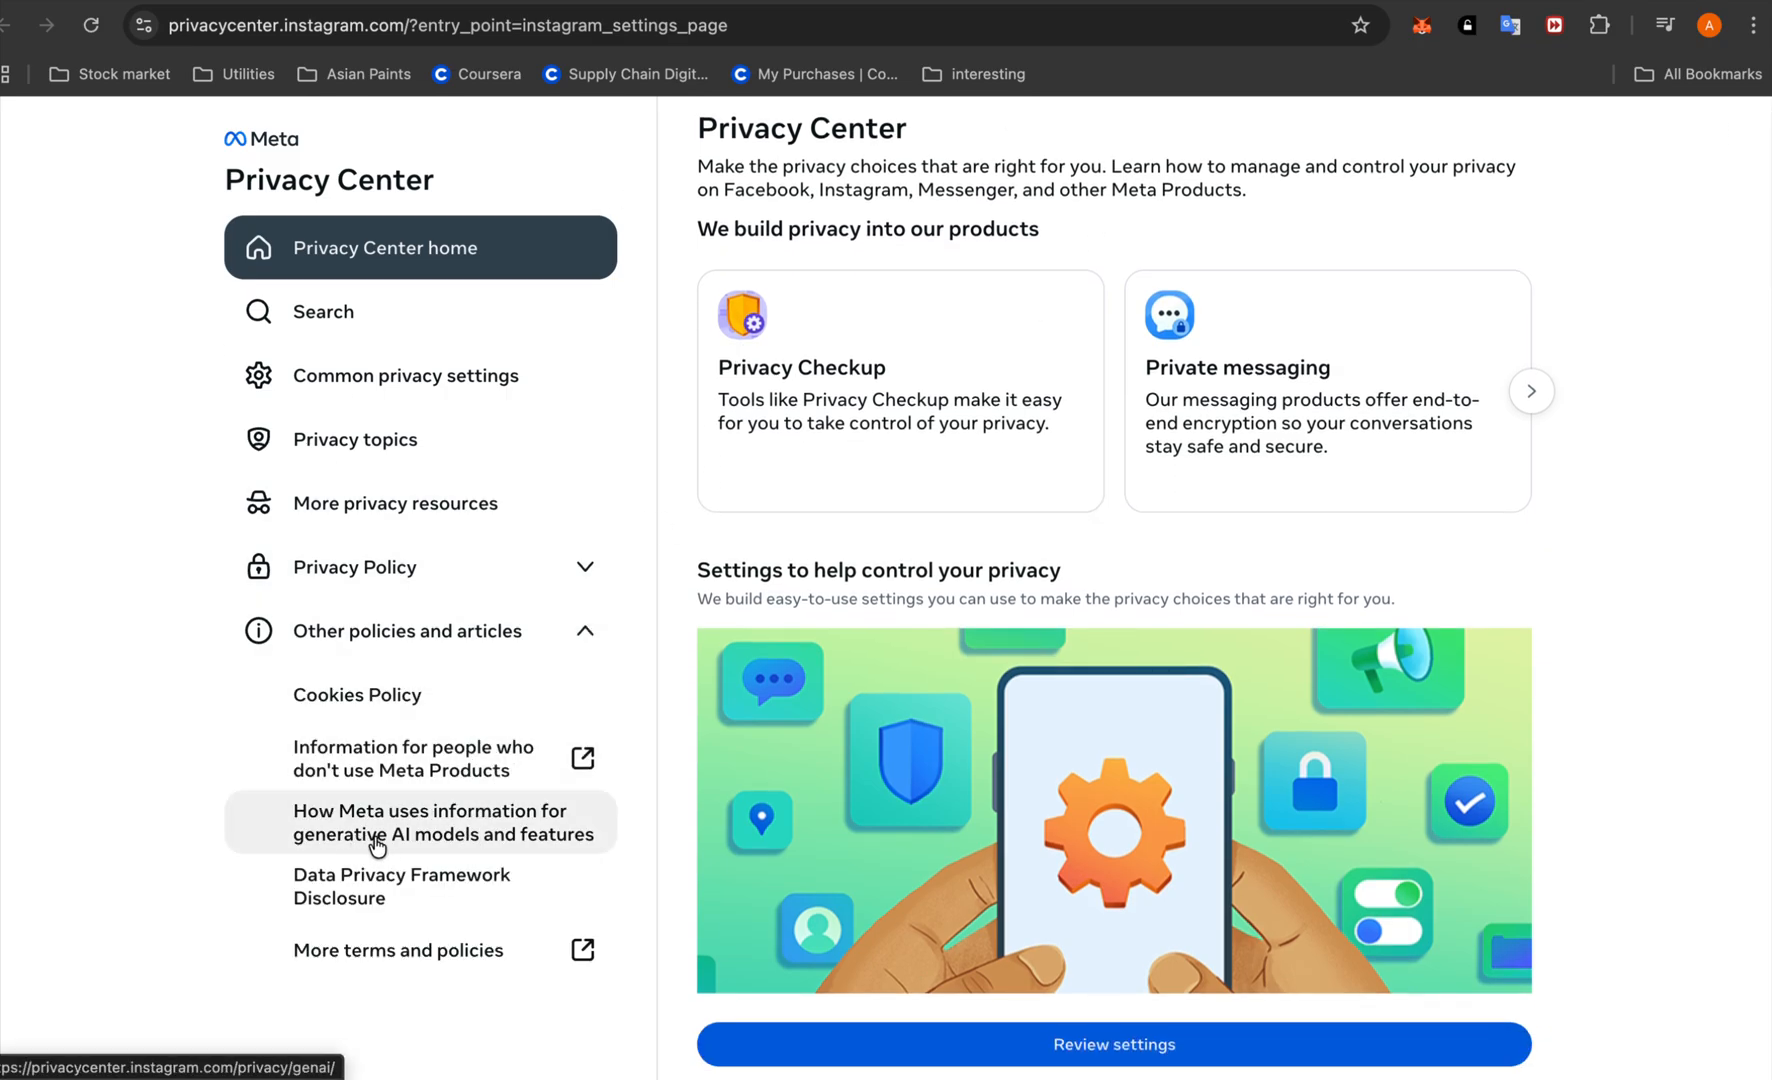
mouse_move(444, 844)
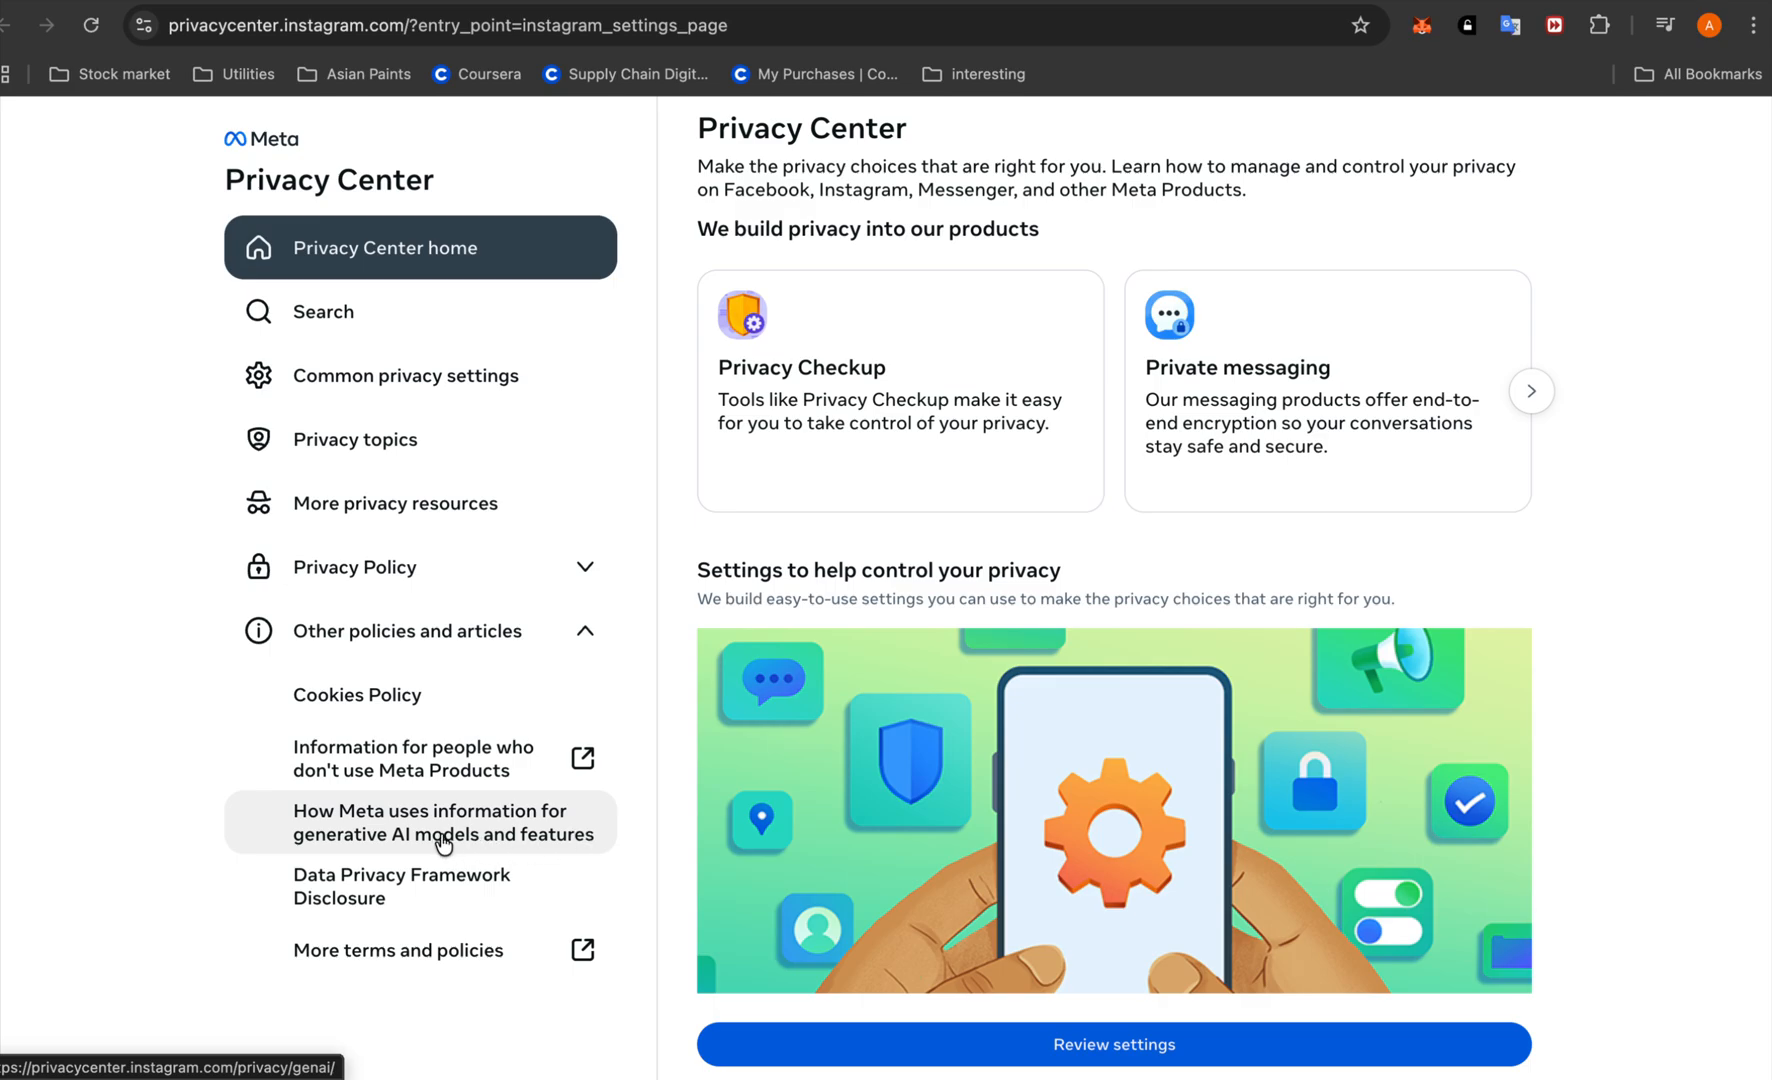
click(438, 822)
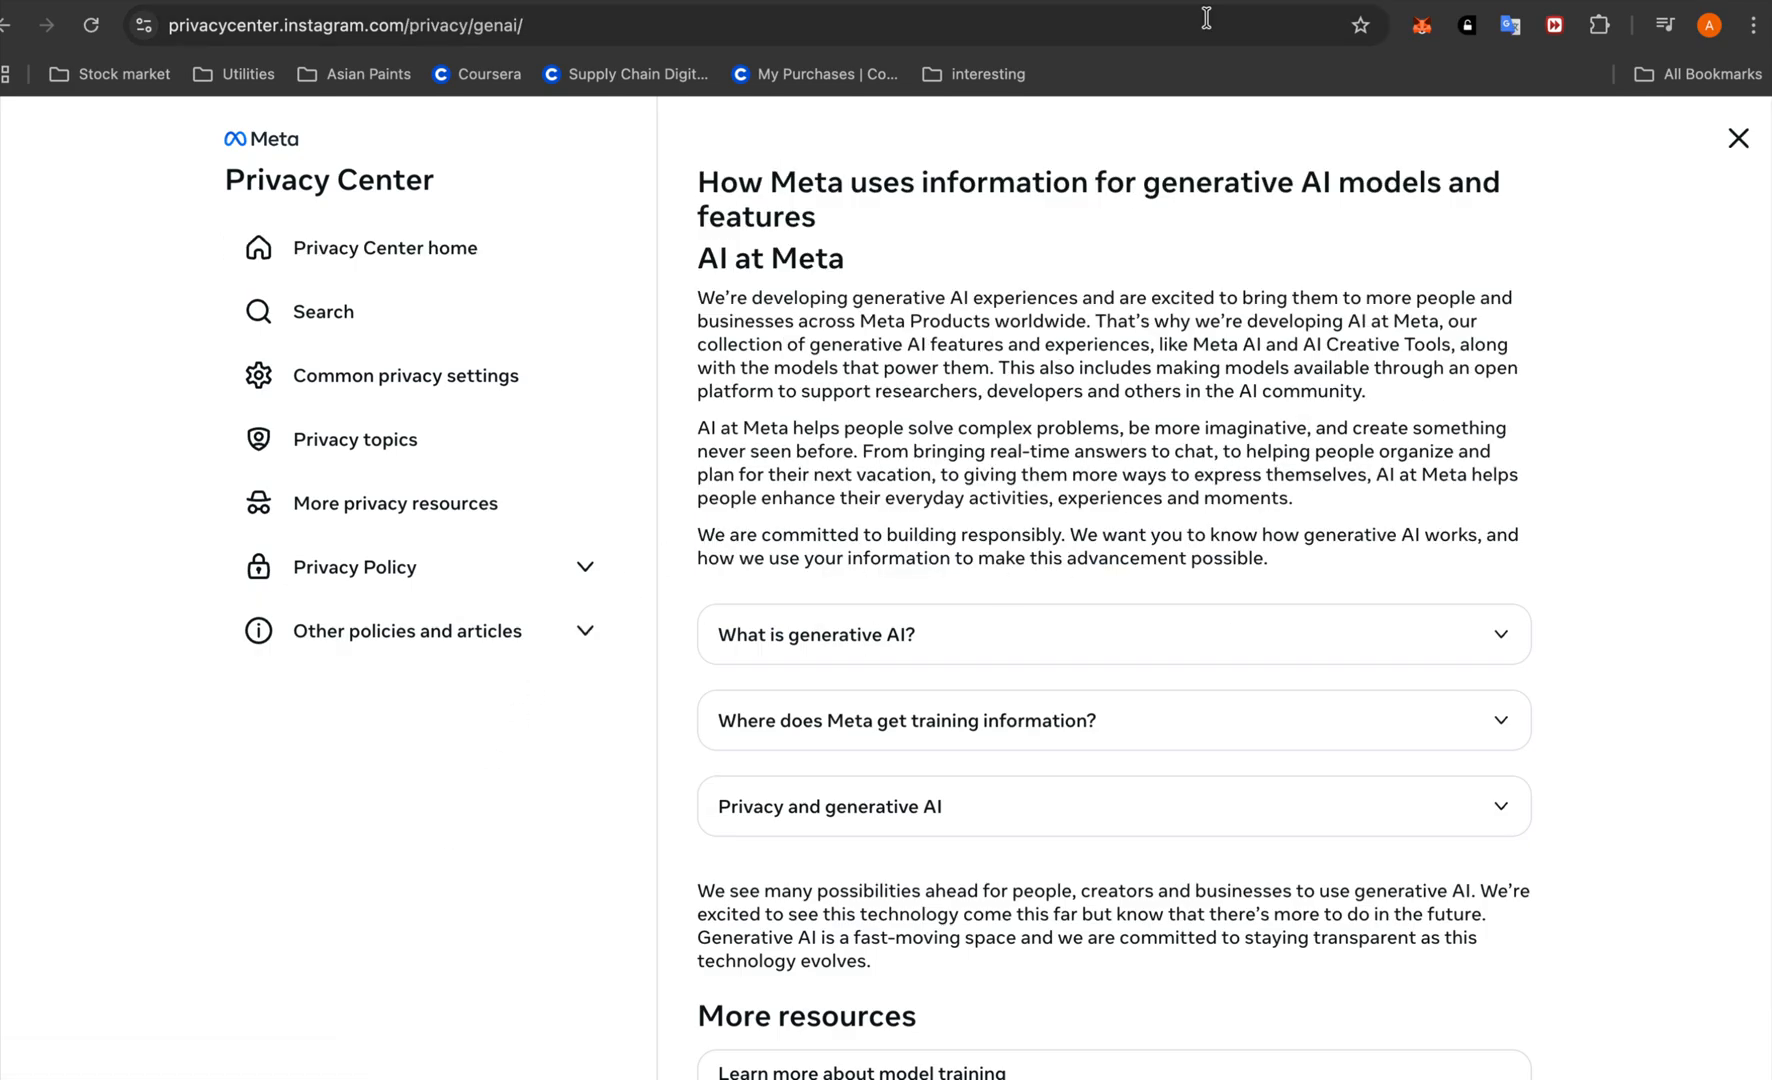
scroll(down, 3)
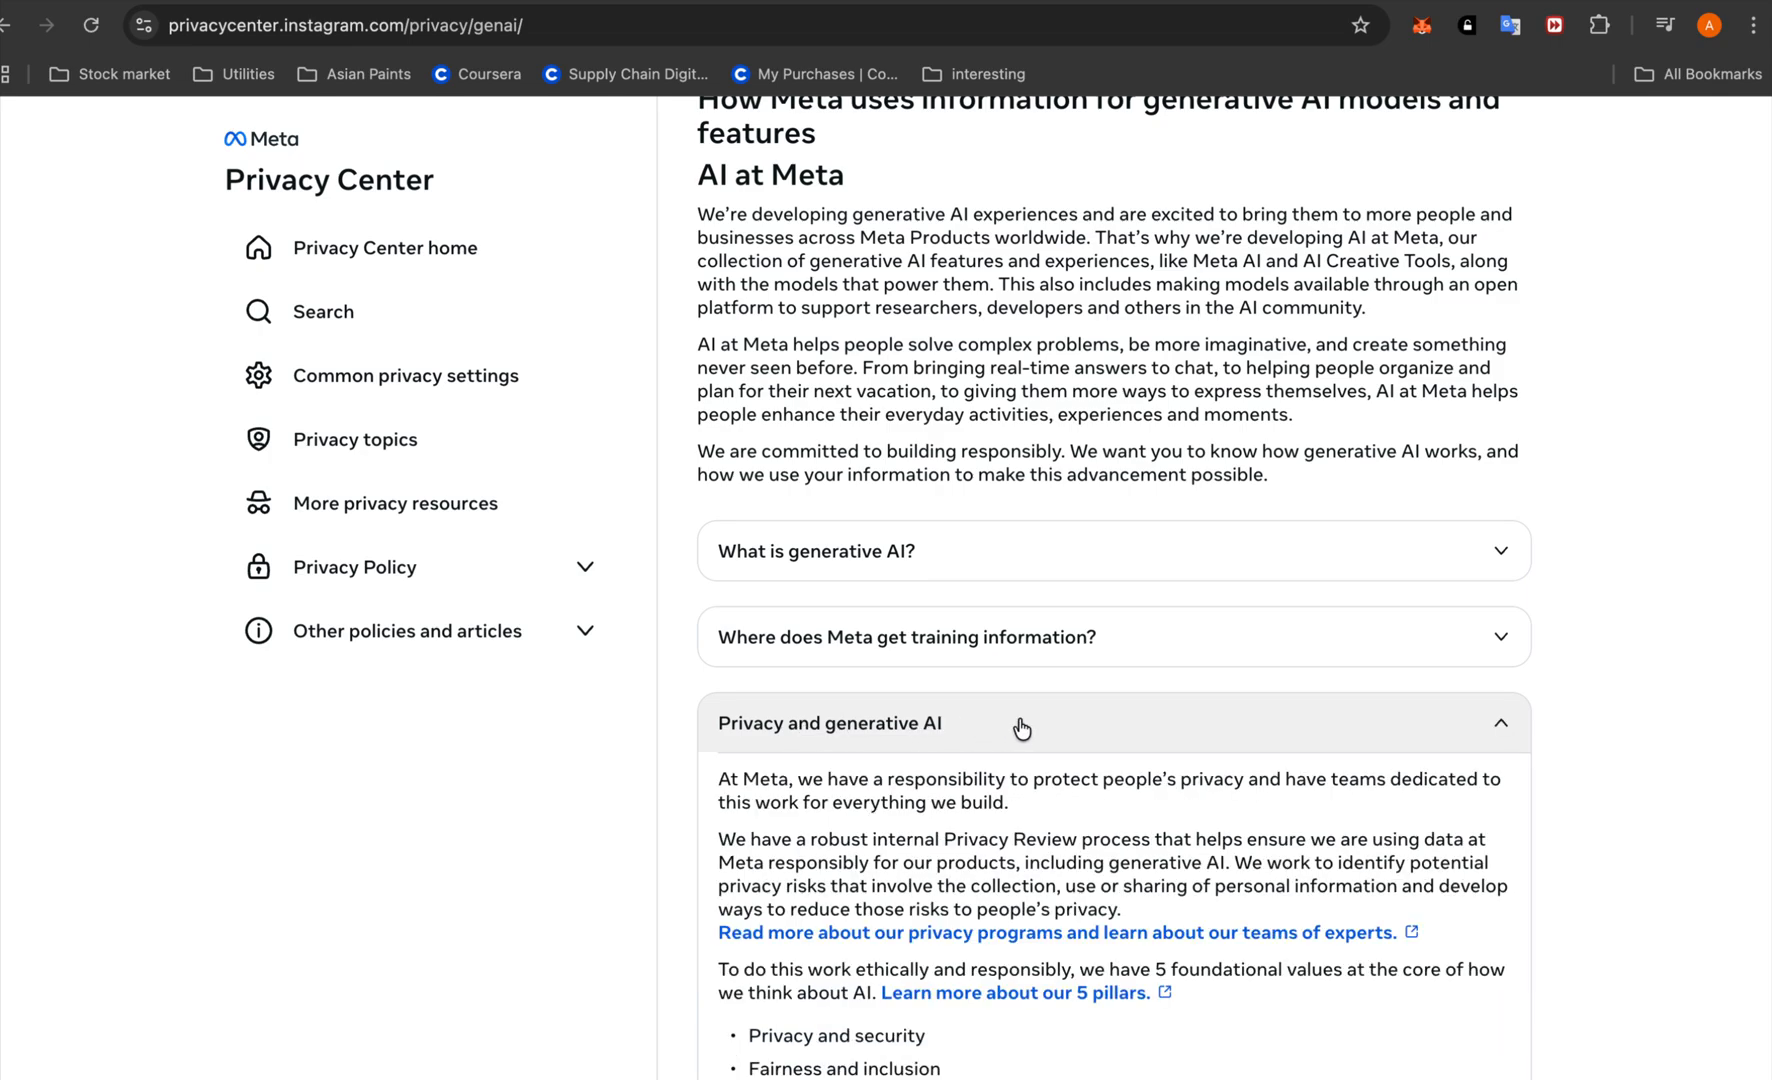
scroll(down, 3)
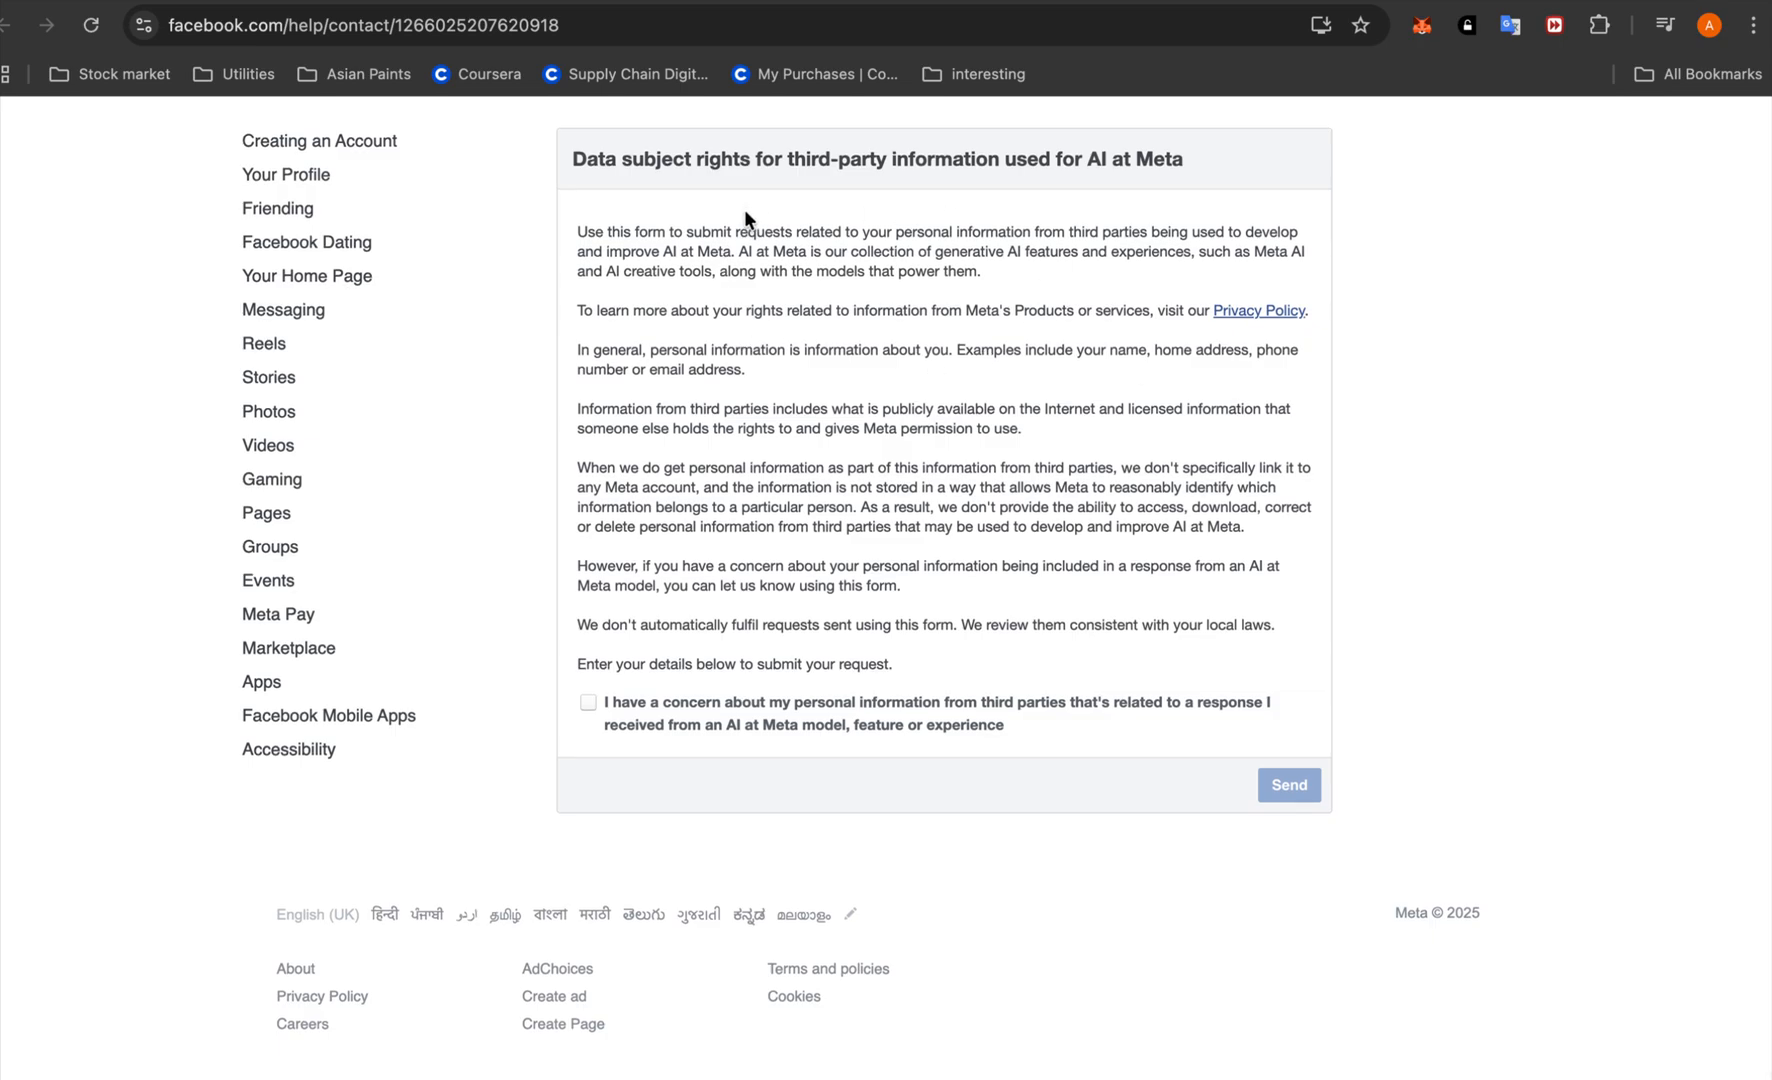
mouse_move(740, 620)
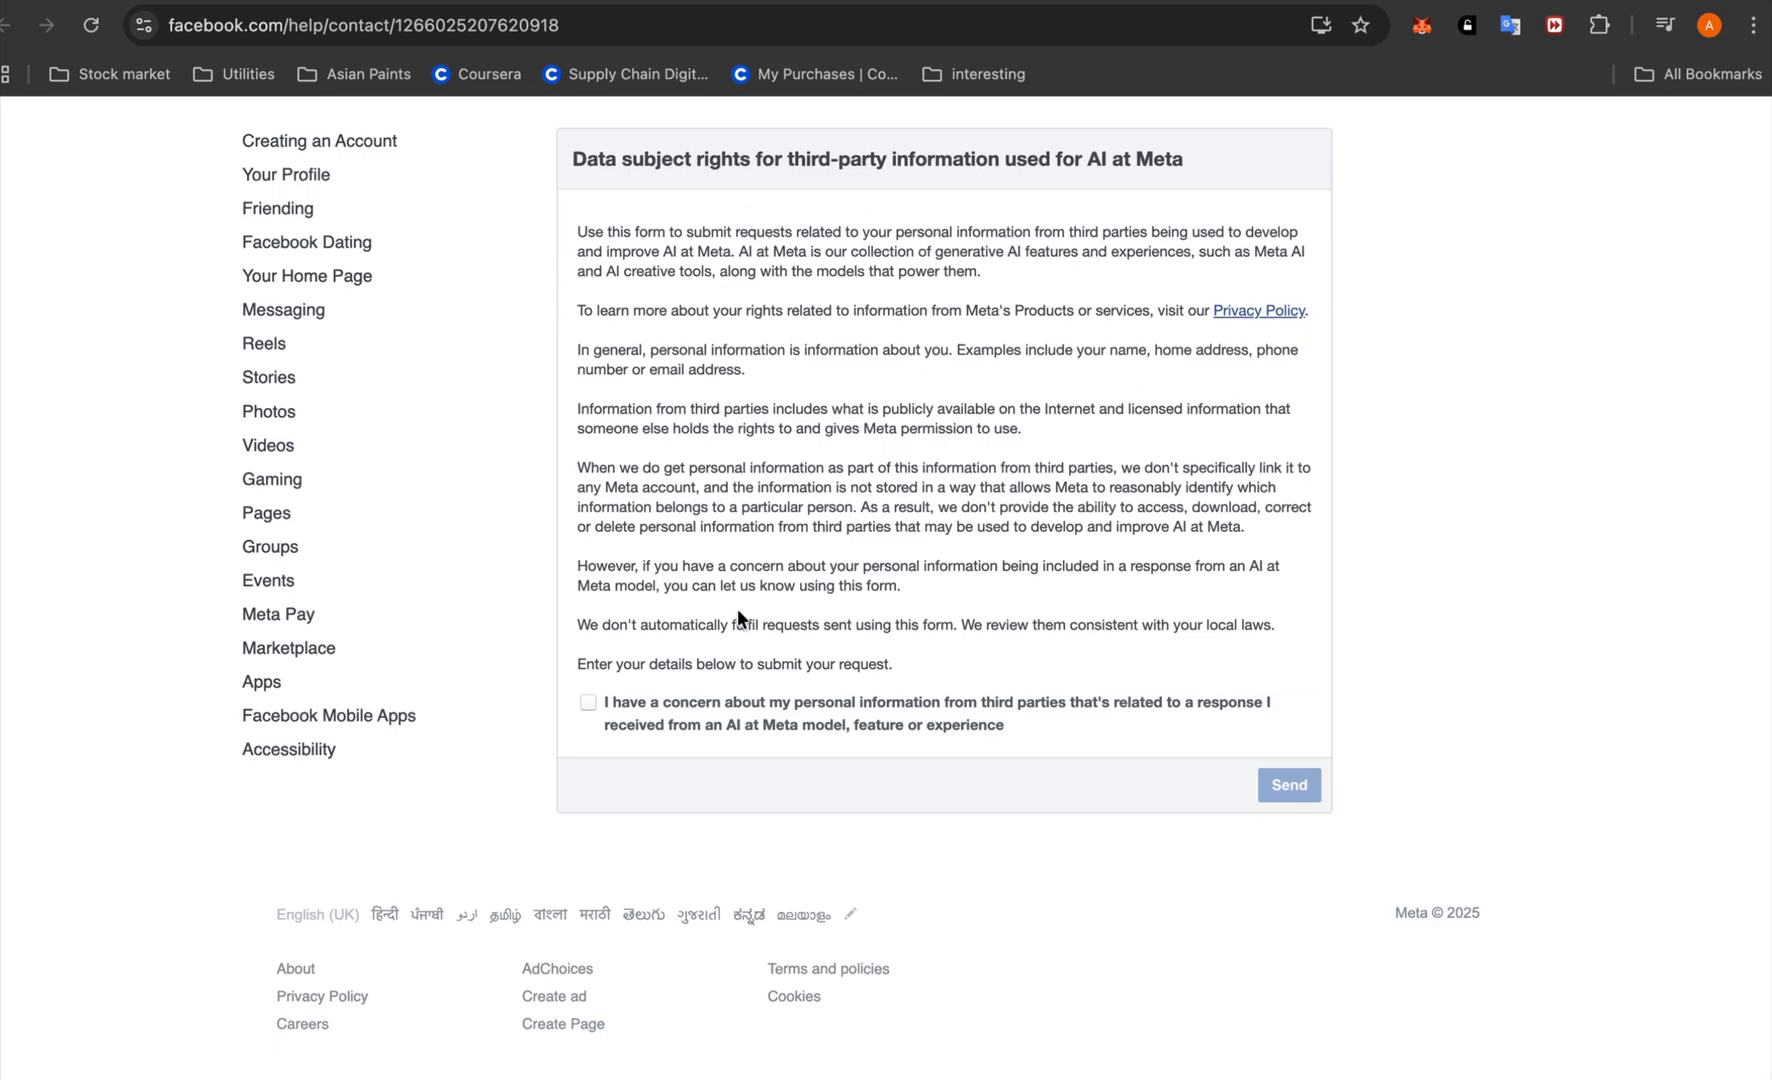
Tick 'I have a concern about my personal information' and reveal the country, name, email and prompt fields
click(588, 702)
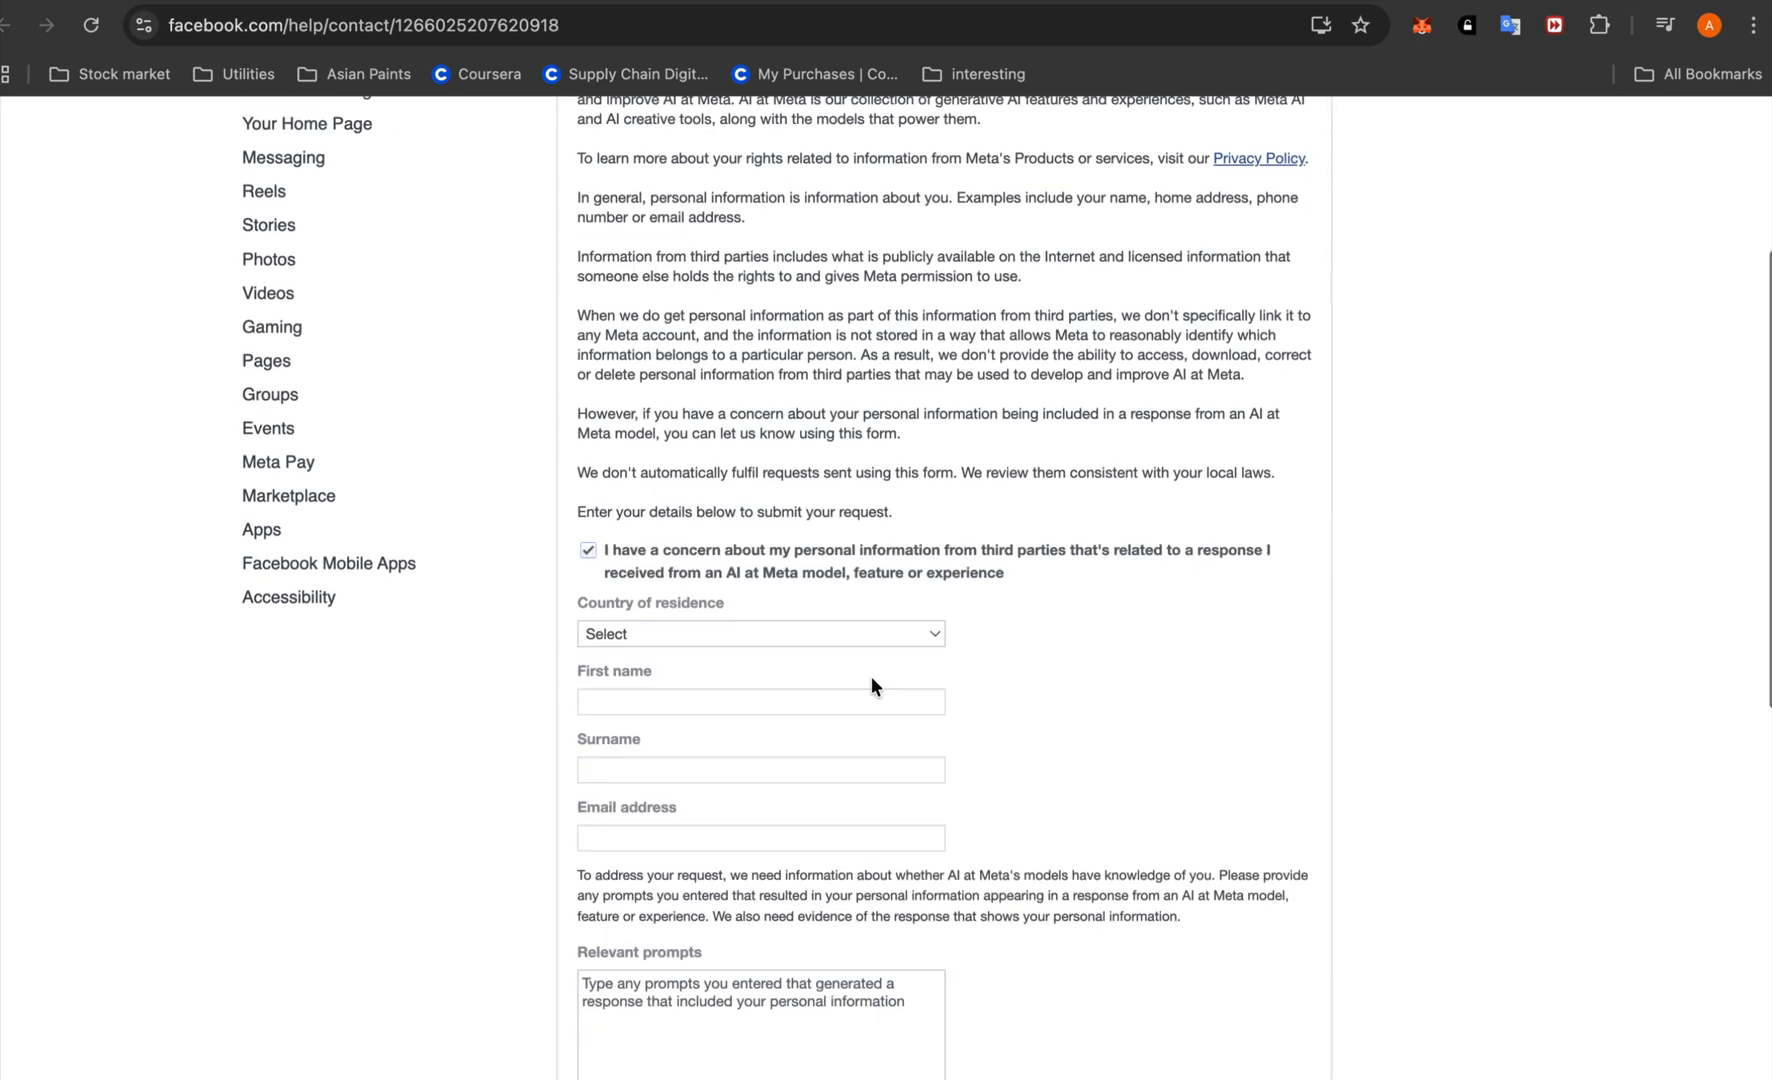
scroll(down, 3)
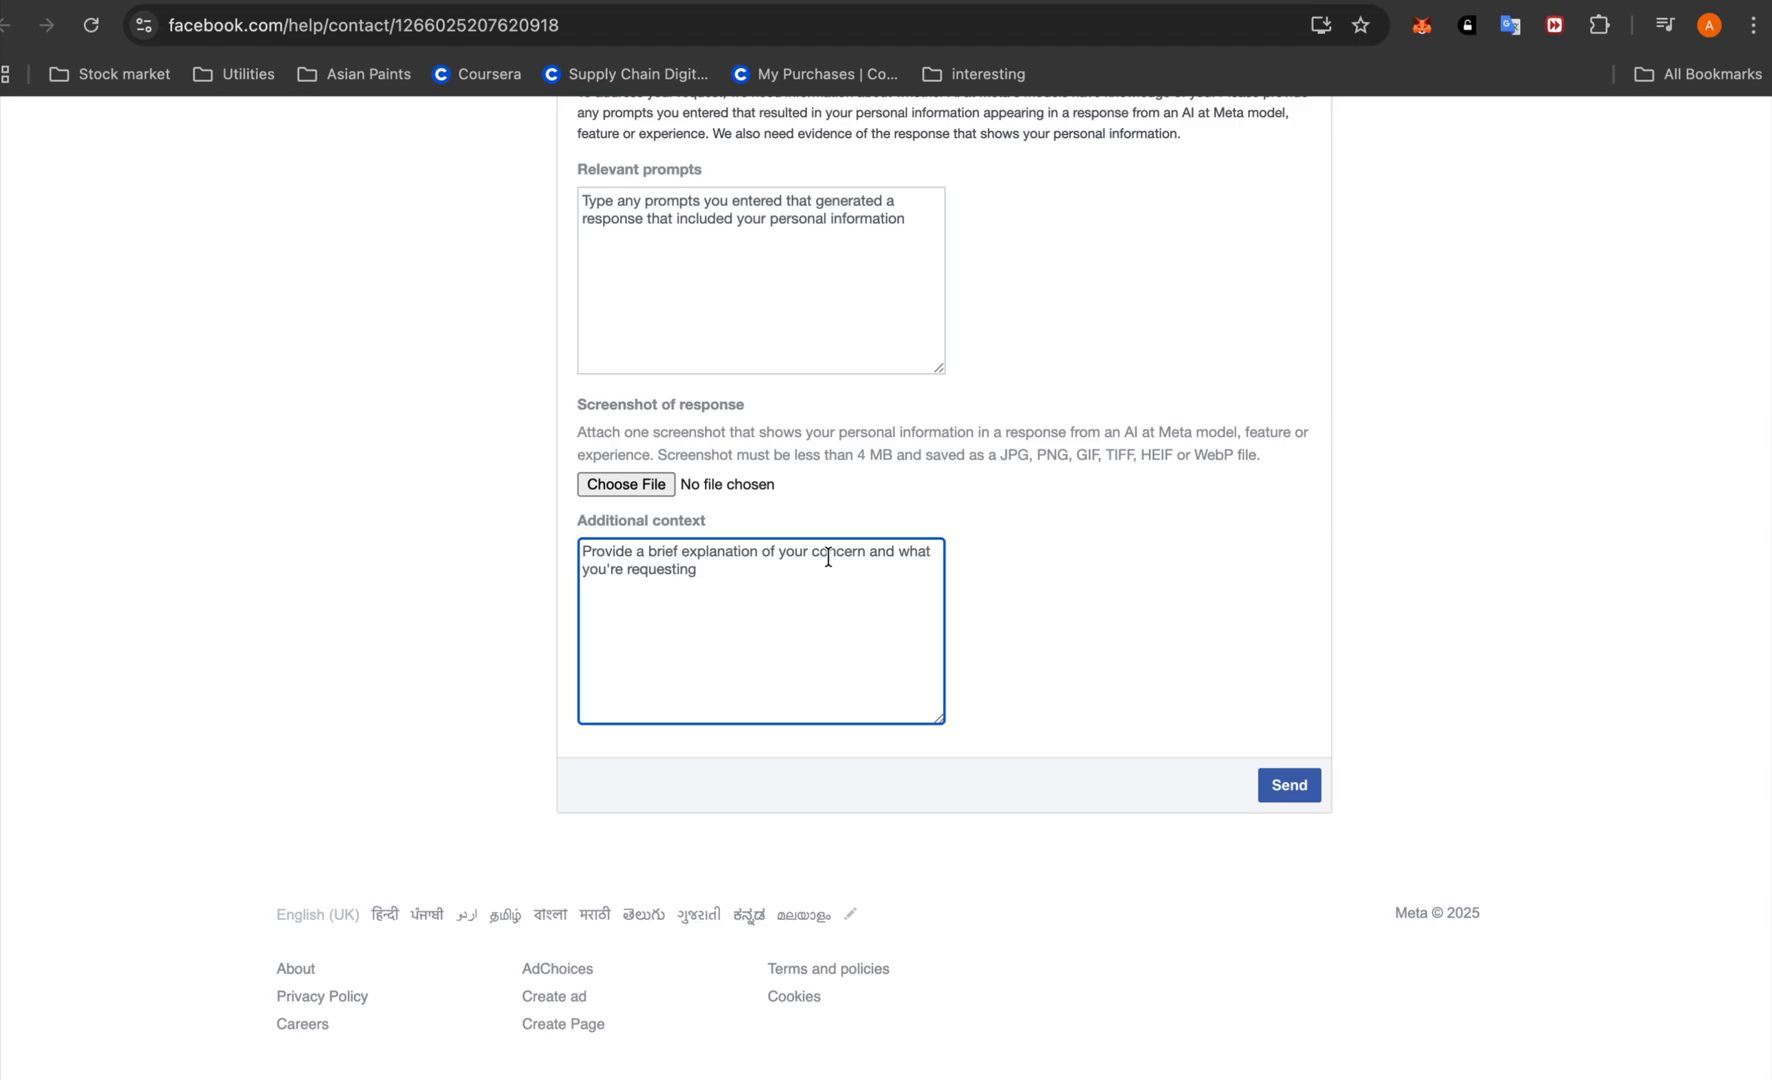
mouse_move(780, 204)
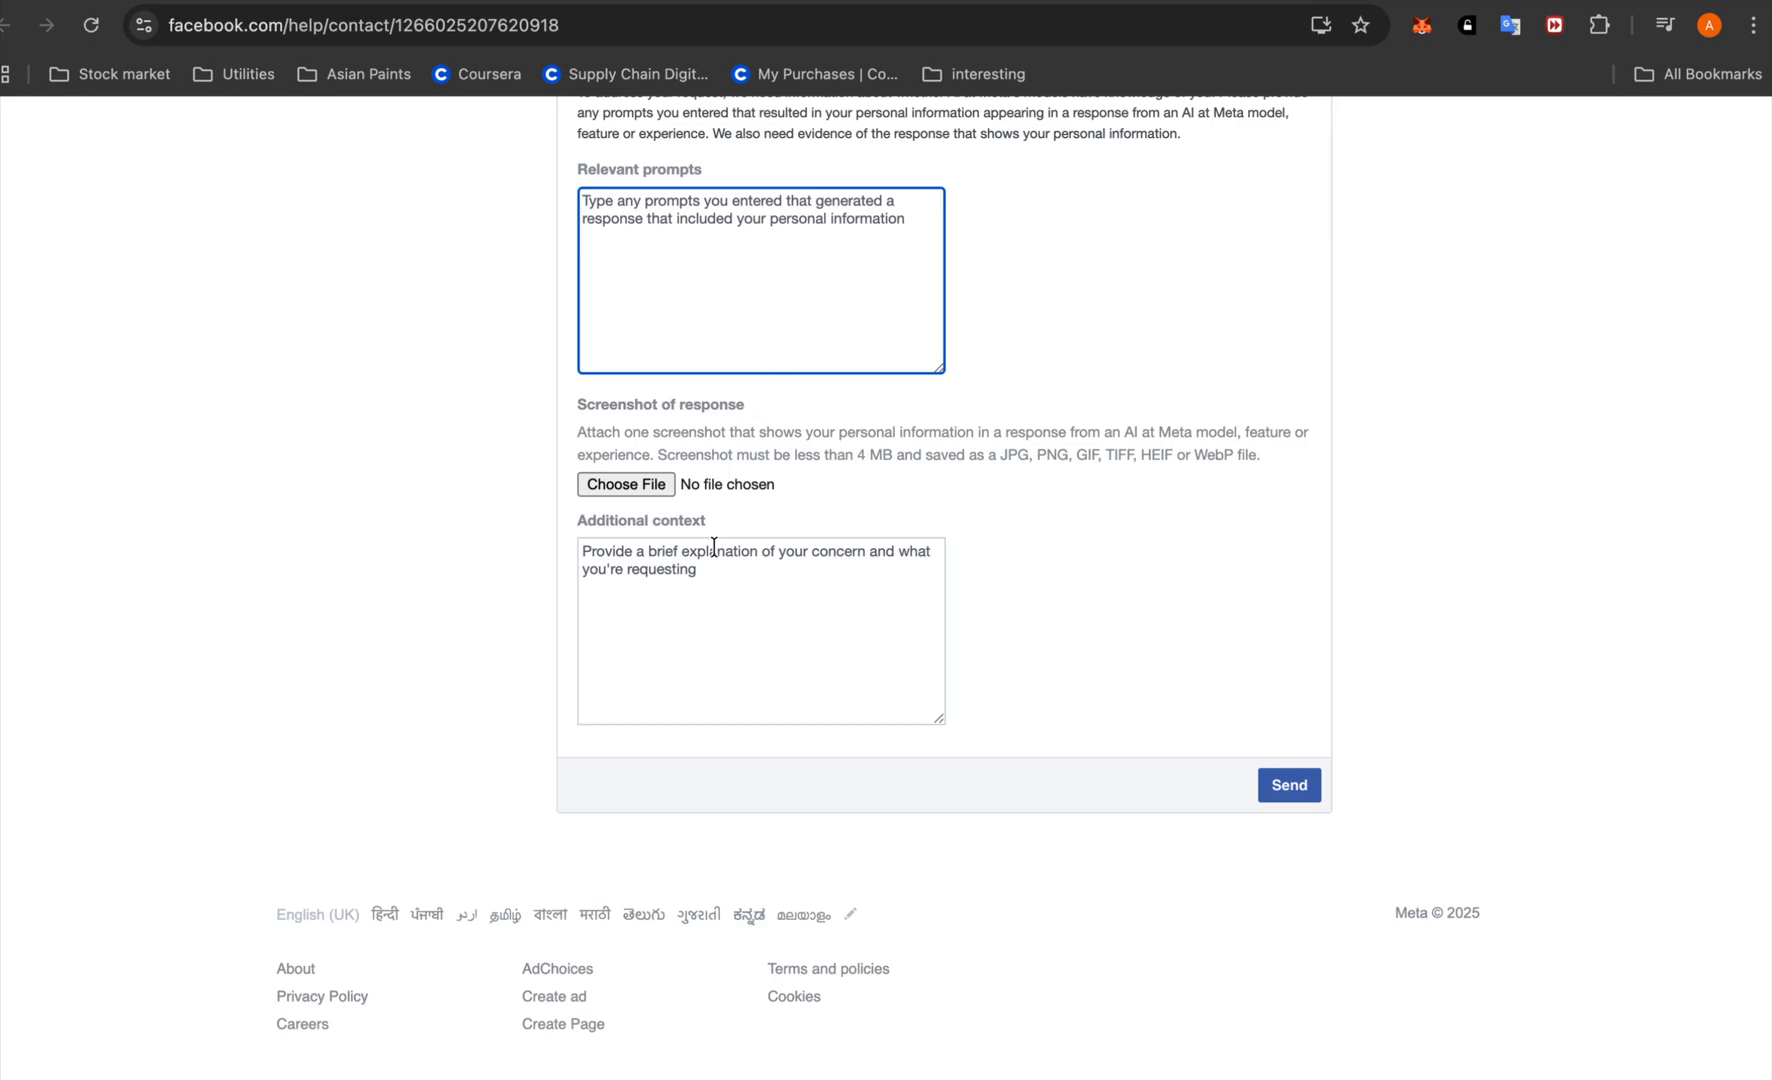
click(760, 630)
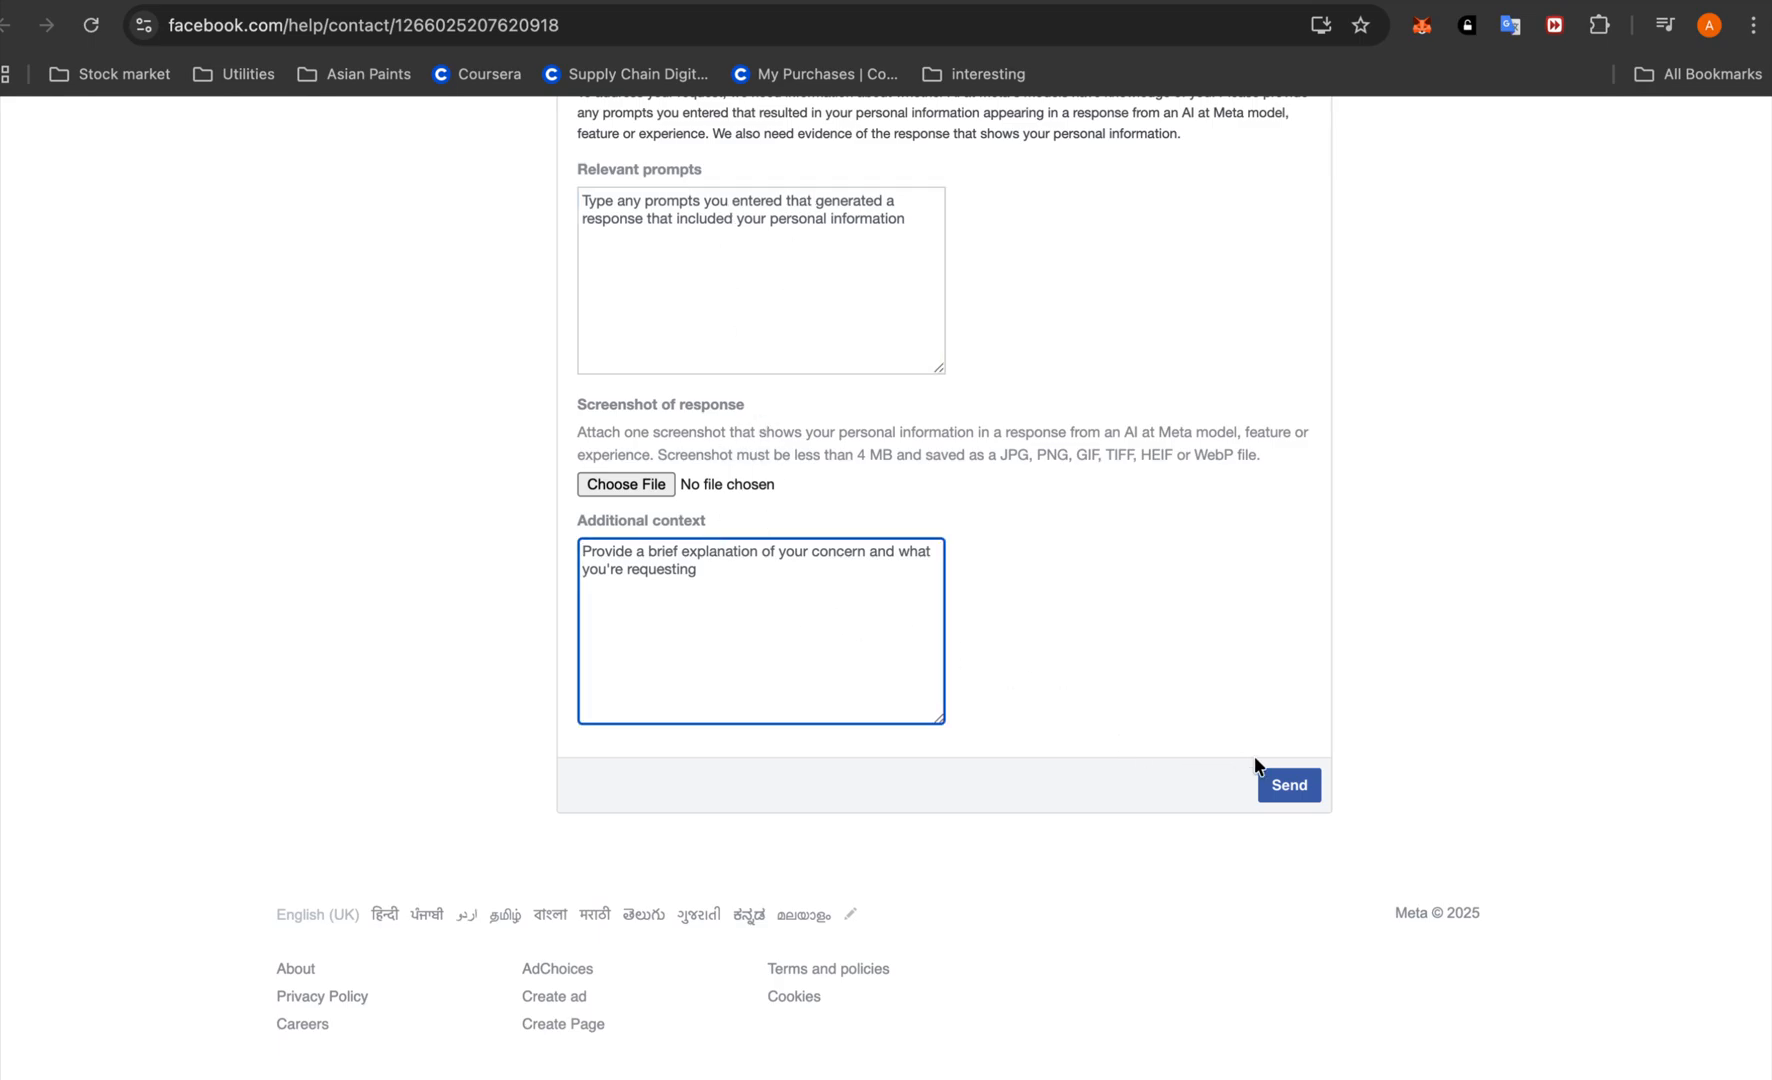
mouse_move(966, 438)
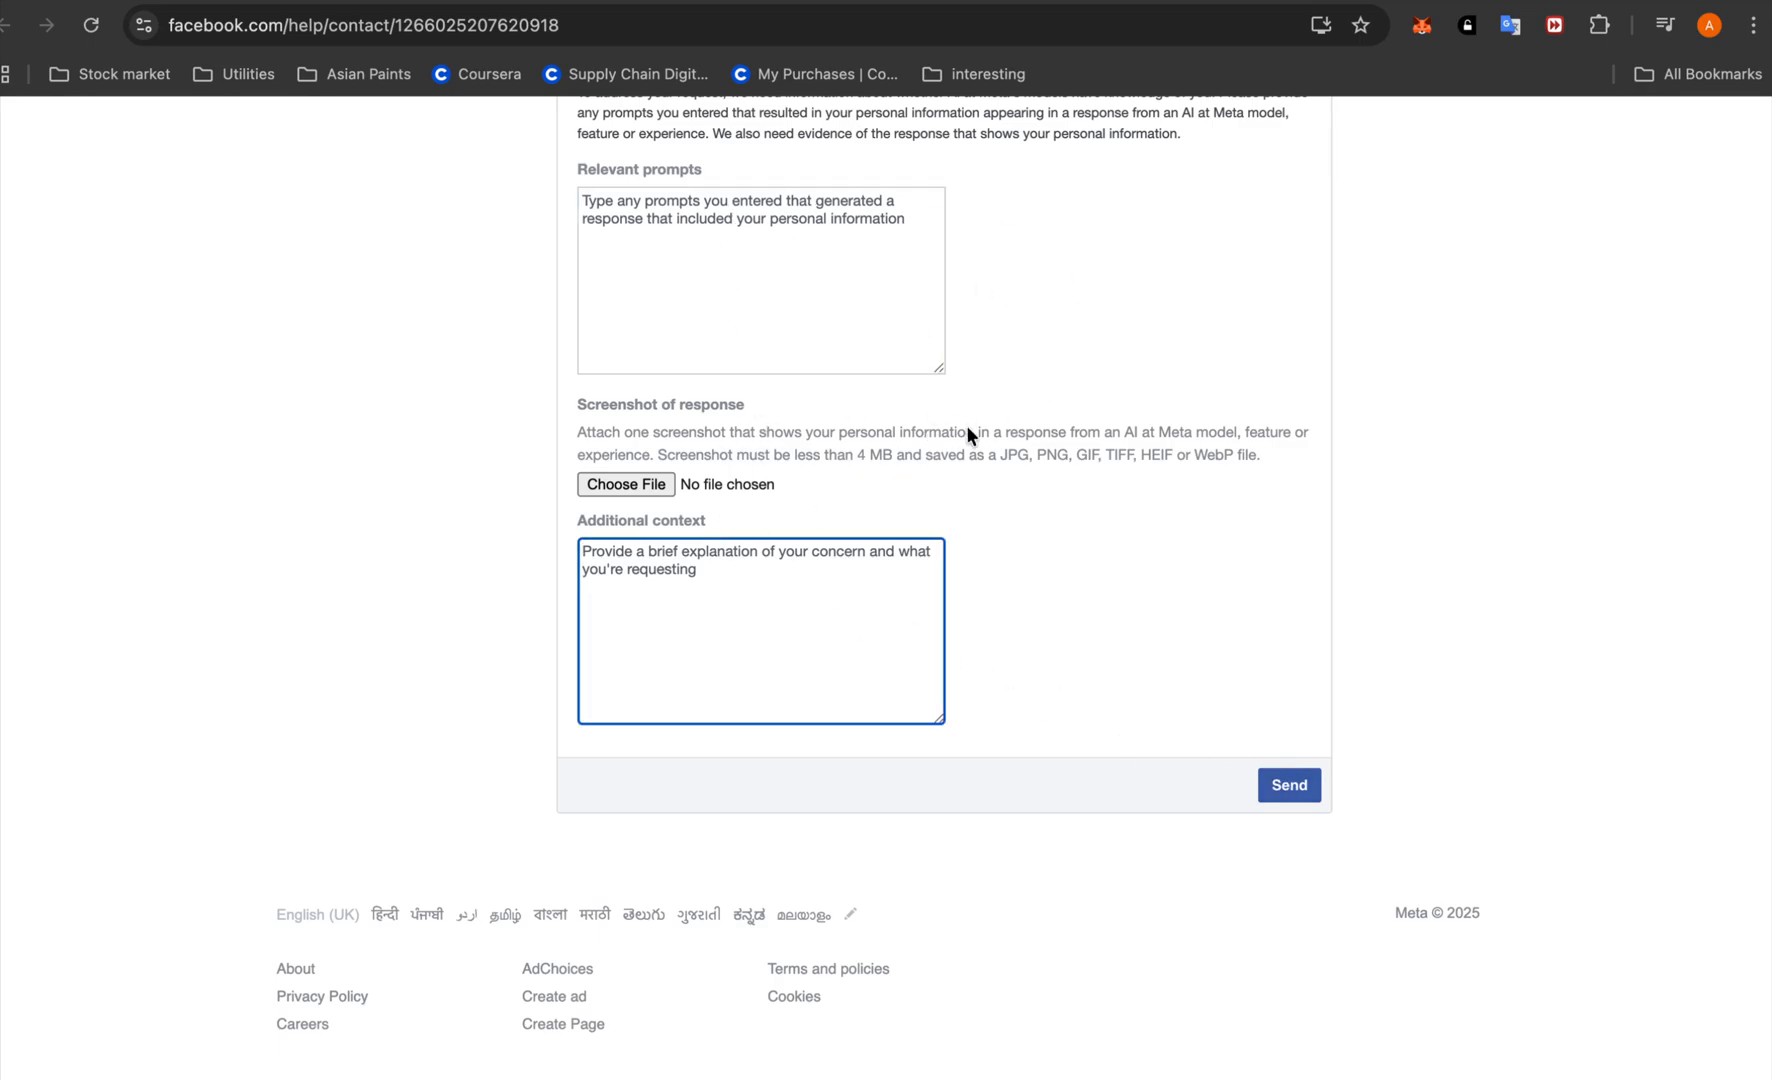
mouse_move(896, 460)
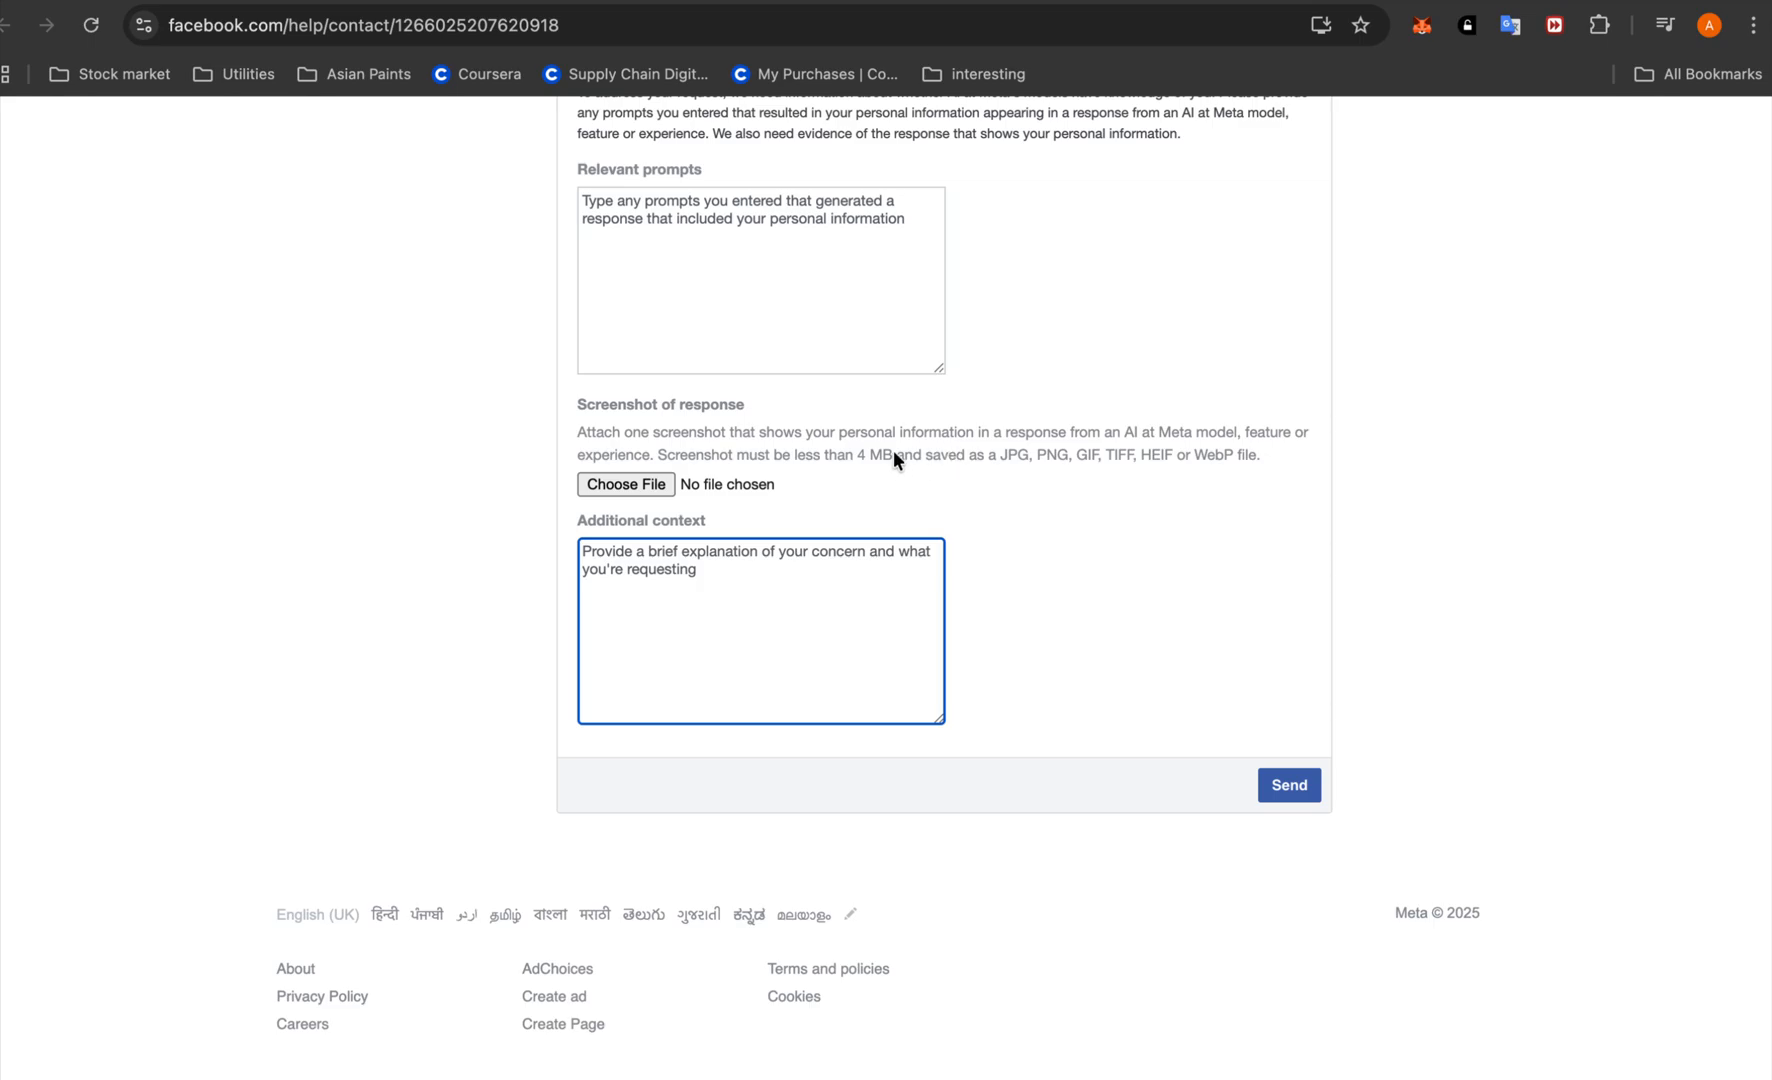